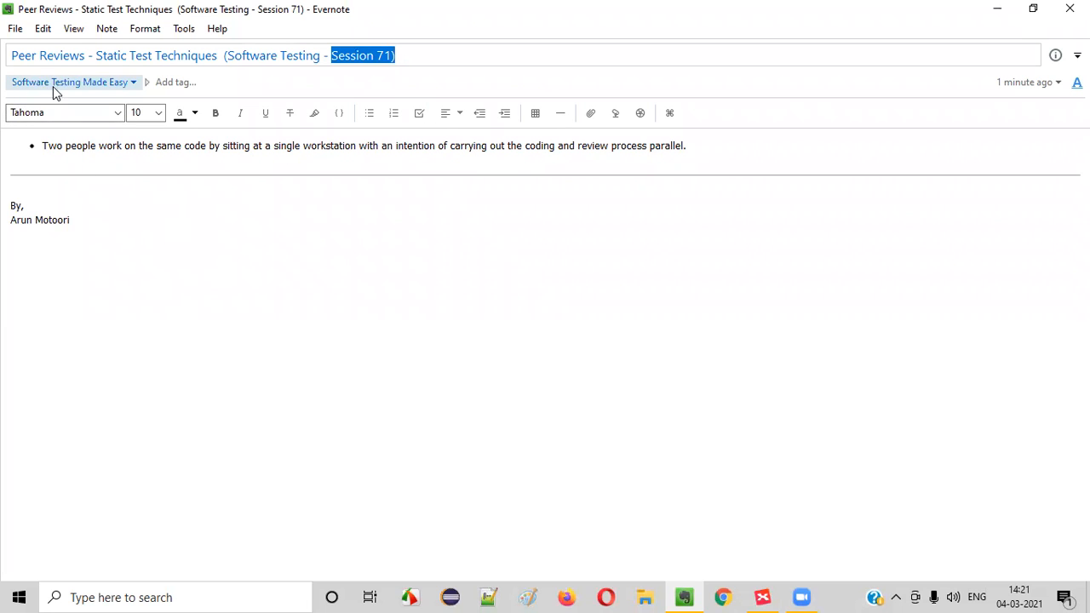
{"action": "mouse_move", "coordinate": [116, 98]}
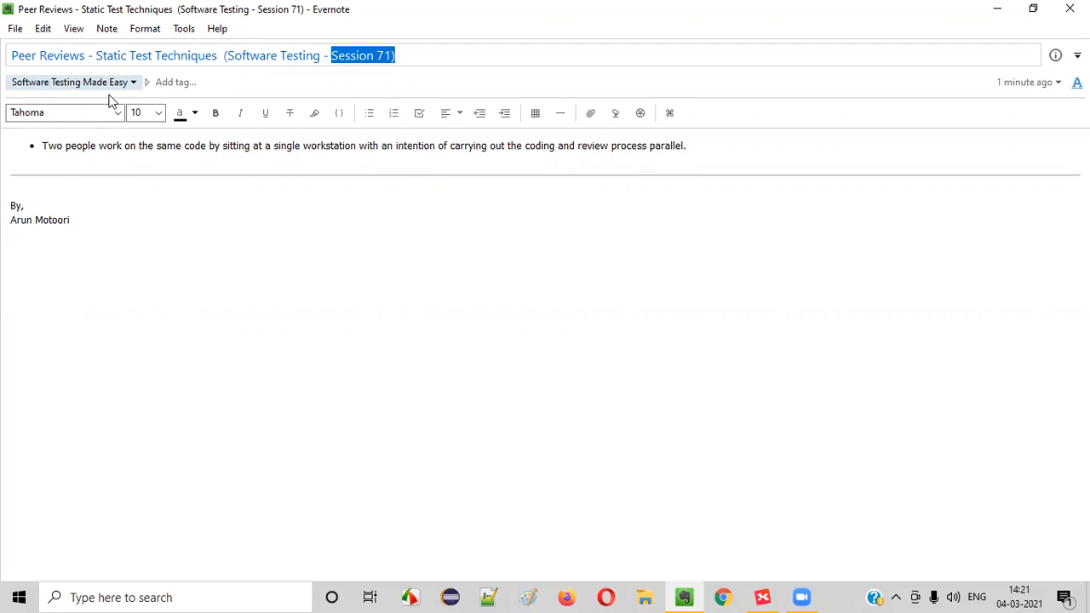
- Bring up the XMind map and select the Static Test Techniques root topic
{"action": "double_click", "coordinate": [153, 55]}
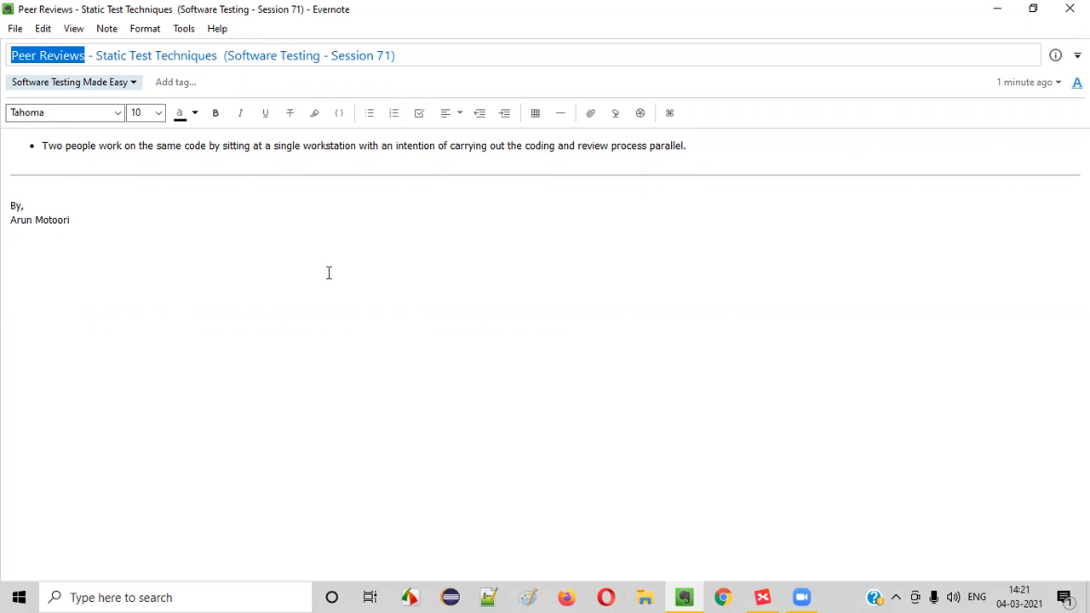
{"action": "mouse_move", "coordinate": [777, 573]}
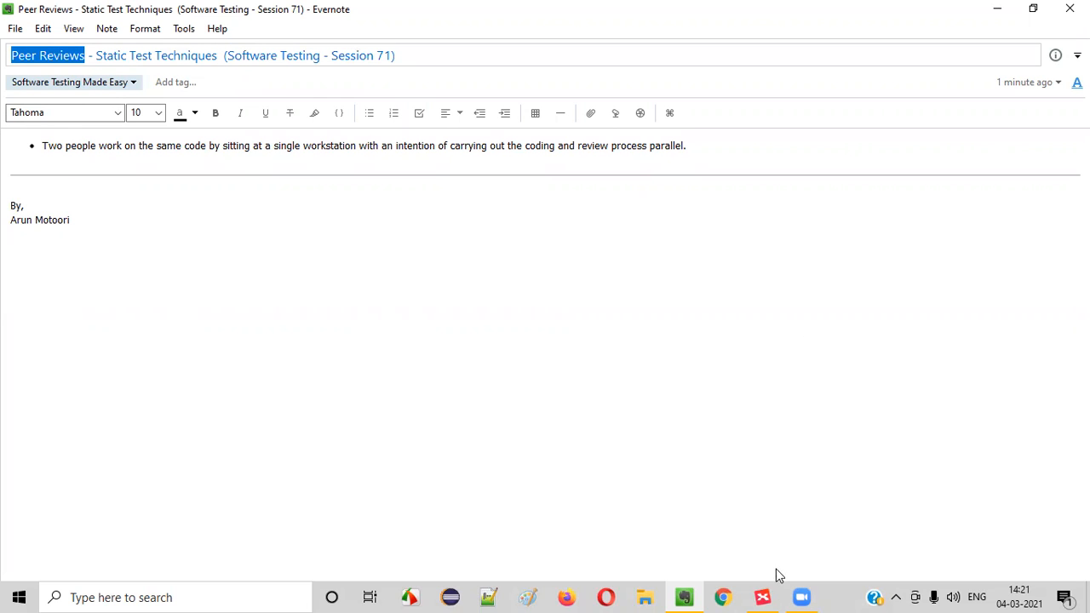
{"action": "left_click", "coordinate": [762, 596]}
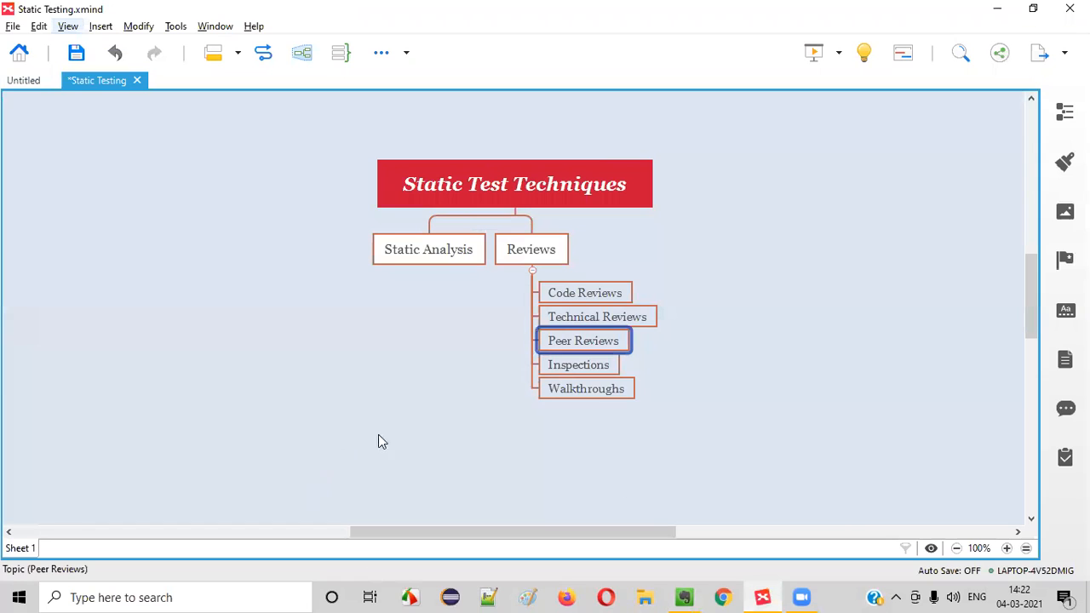
{"action": "left_click", "coordinate": [514, 184]}
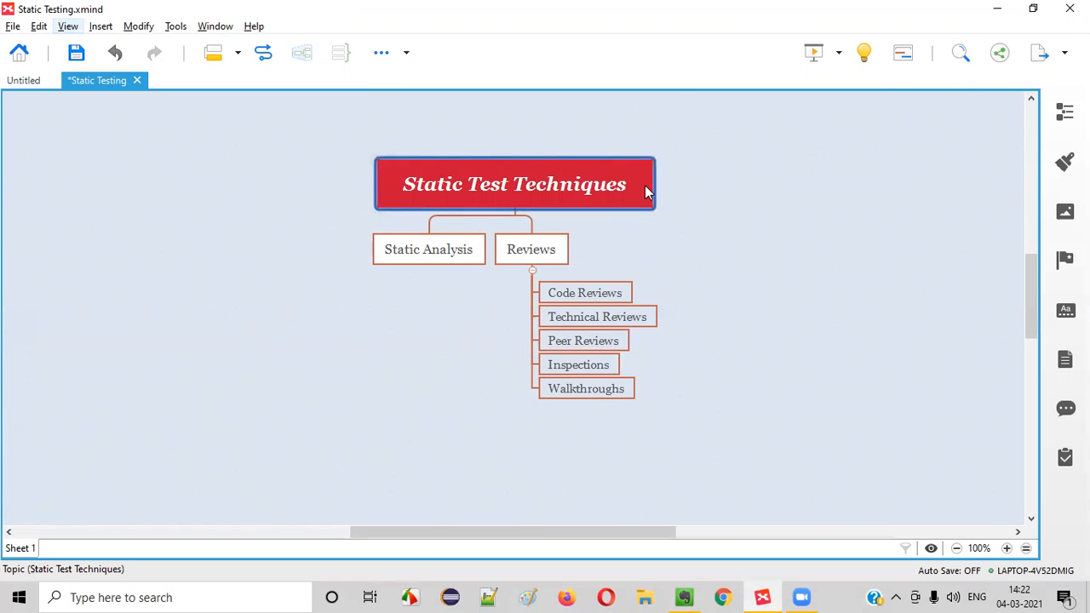
{"action": "mouse_move", "coordinate": [604, 215]}
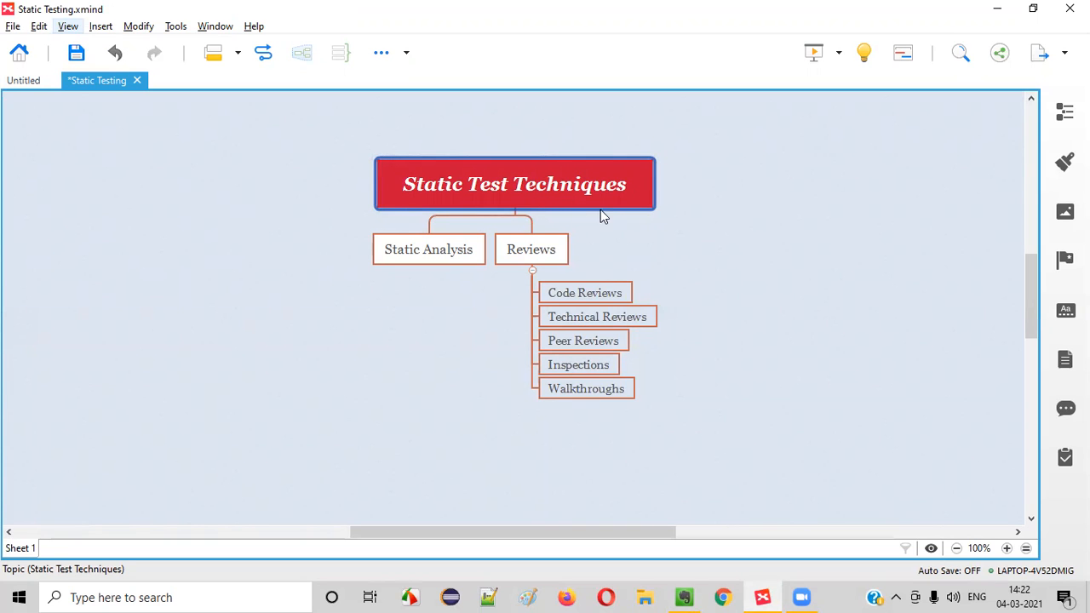
{"action": "mouse_move", "coordinate": [408, 346]}
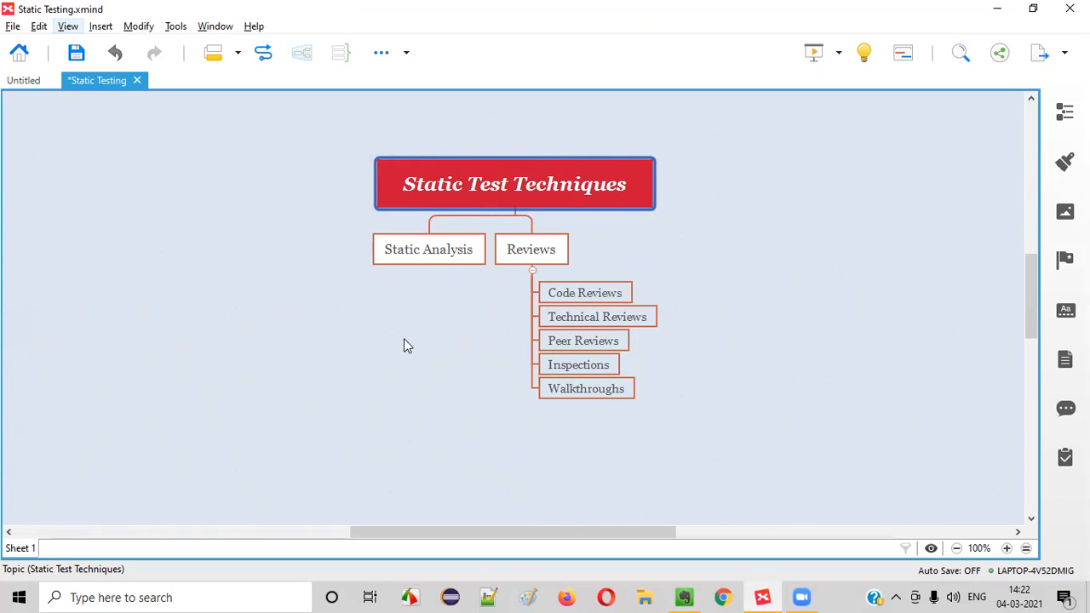
- Step through Static Analysis, Reviews, Code Reviews, Walkthroughs and Peer Reviews topics
{"action": "left_click", "coordinate": [429, 248]}
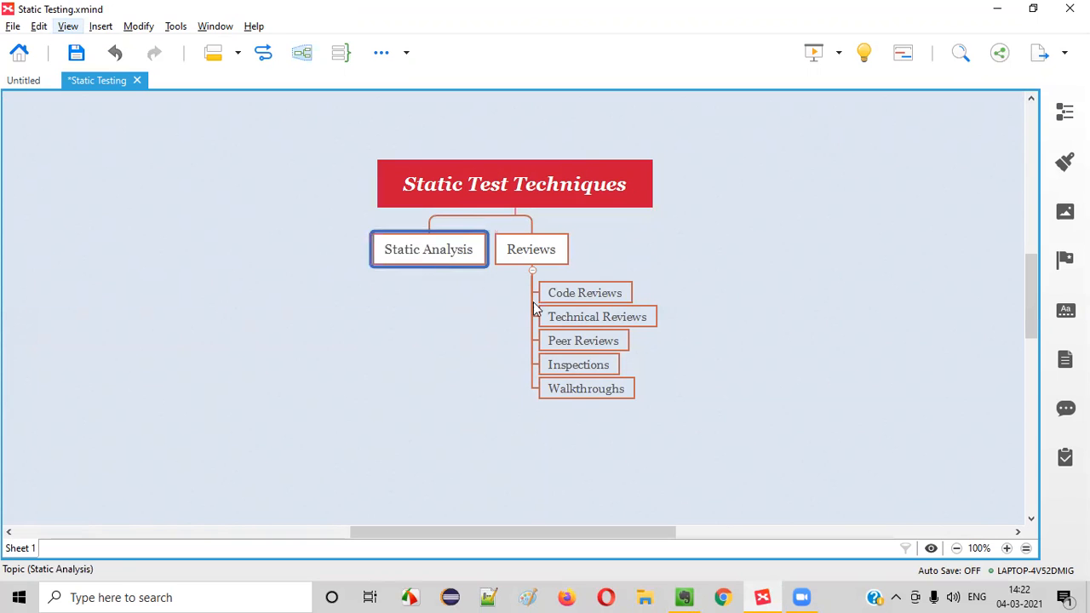
{"action": "left_click", "coordinate": [531, 249]}
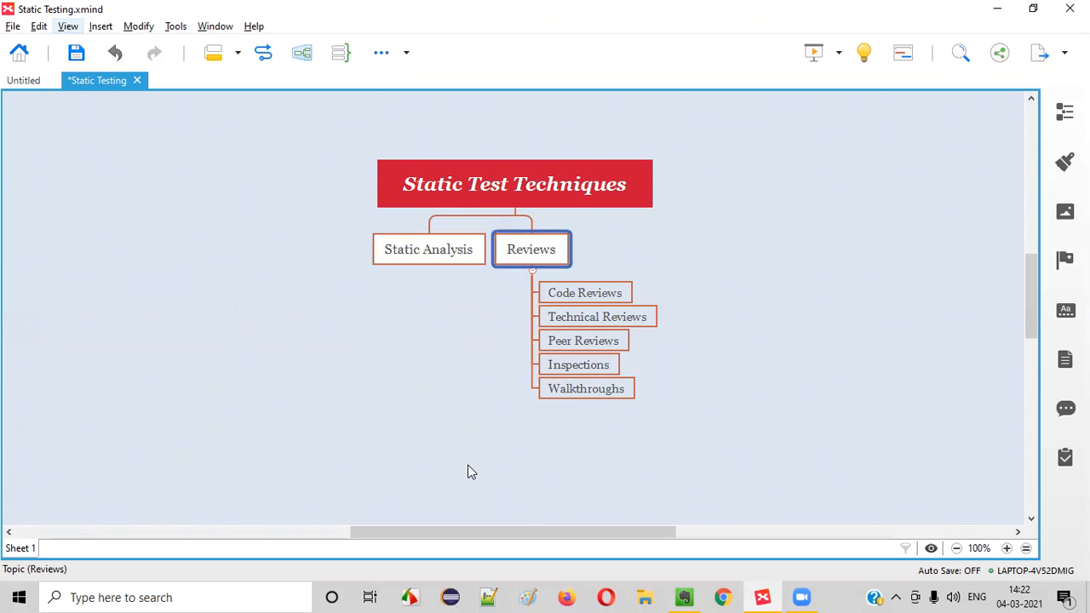
{"action": "left_click", "coordinate": [587, 293]}
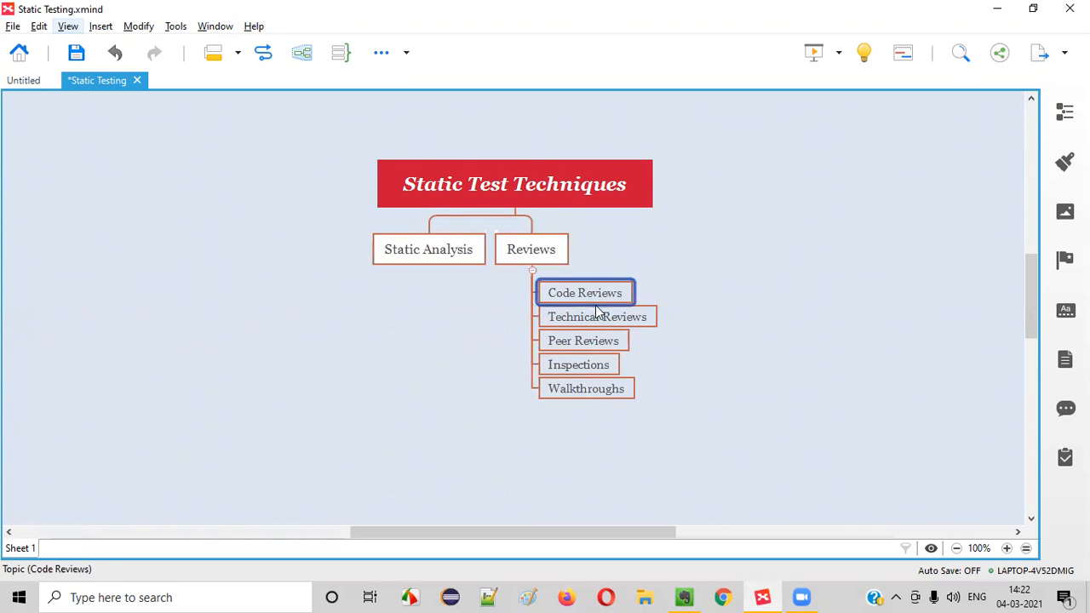
{"action": "left_click", "coordinate": [586, 388]}
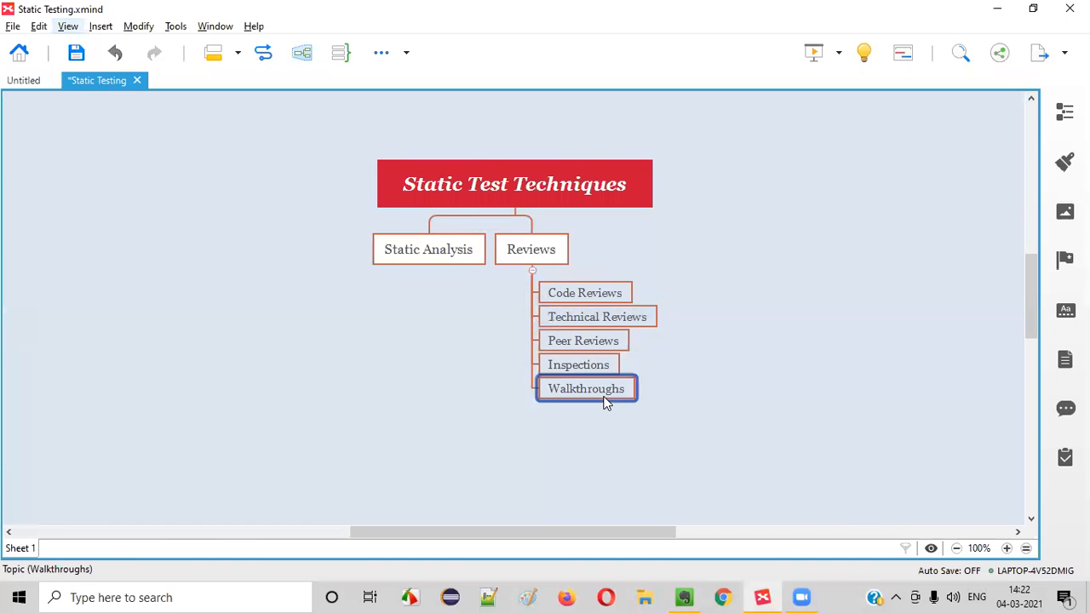
{"action": "left_click", "coordinate": [583, 341]}
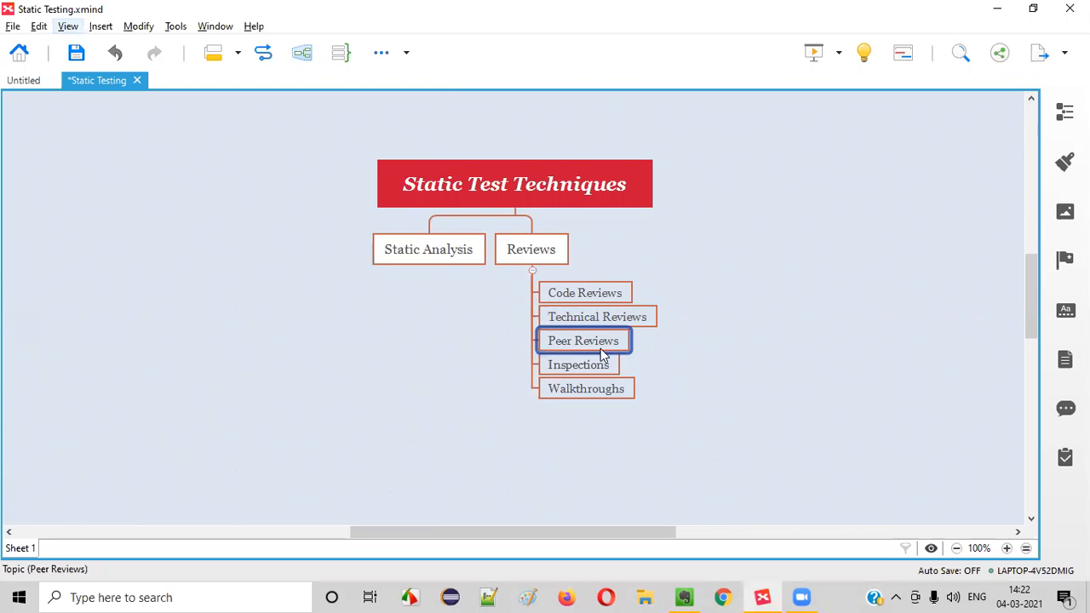
{"action": "mouse_move", "coordinate": [525, 595]}
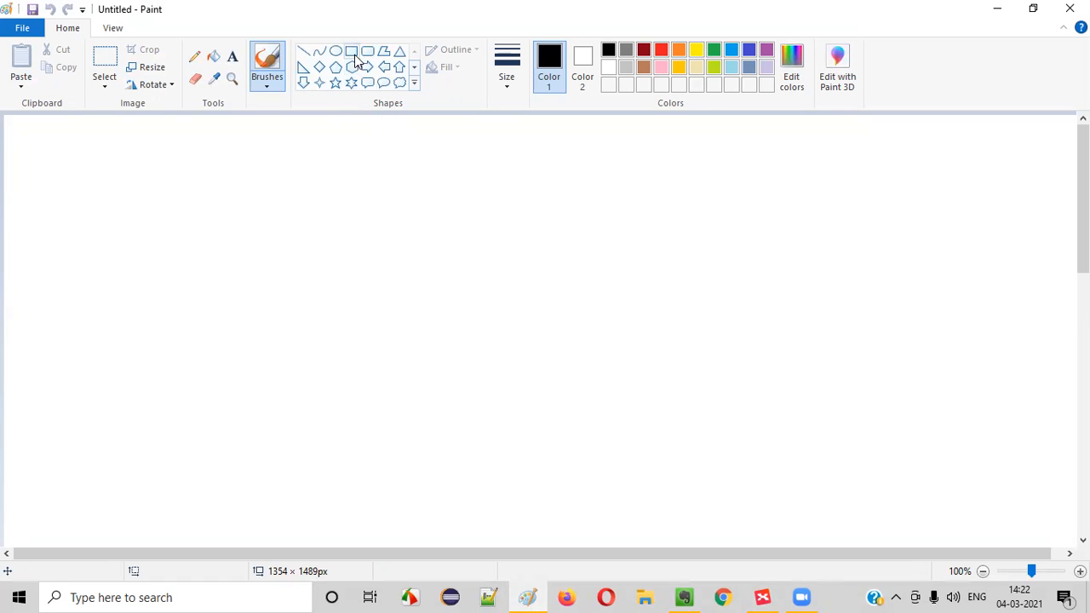
- Sketch a rectangle above two circles, labelling them W and R with D beneath each
{"action": "left_click_drag", "start_coordinate": [356, 199], "coordinate": [704, 407]}
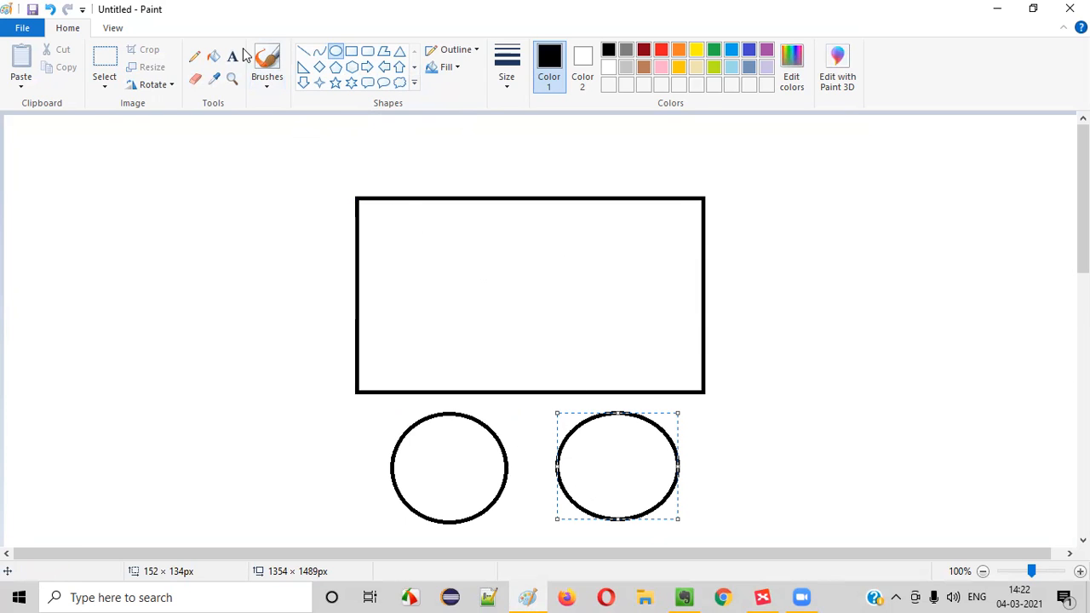
{"action": "type", "text": "D"}
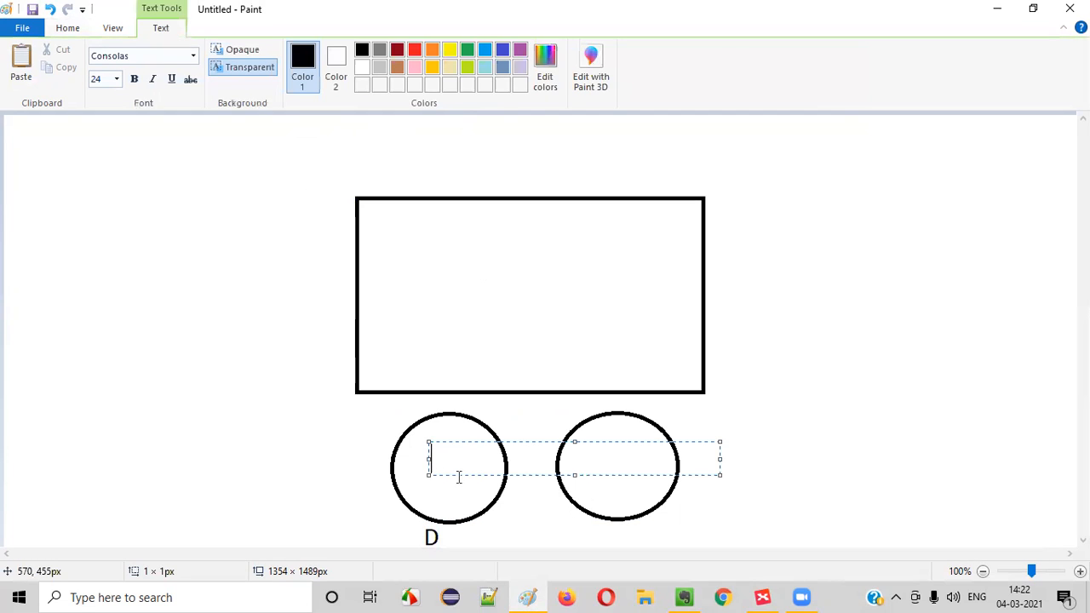
{"action": "type", "text": "W"}
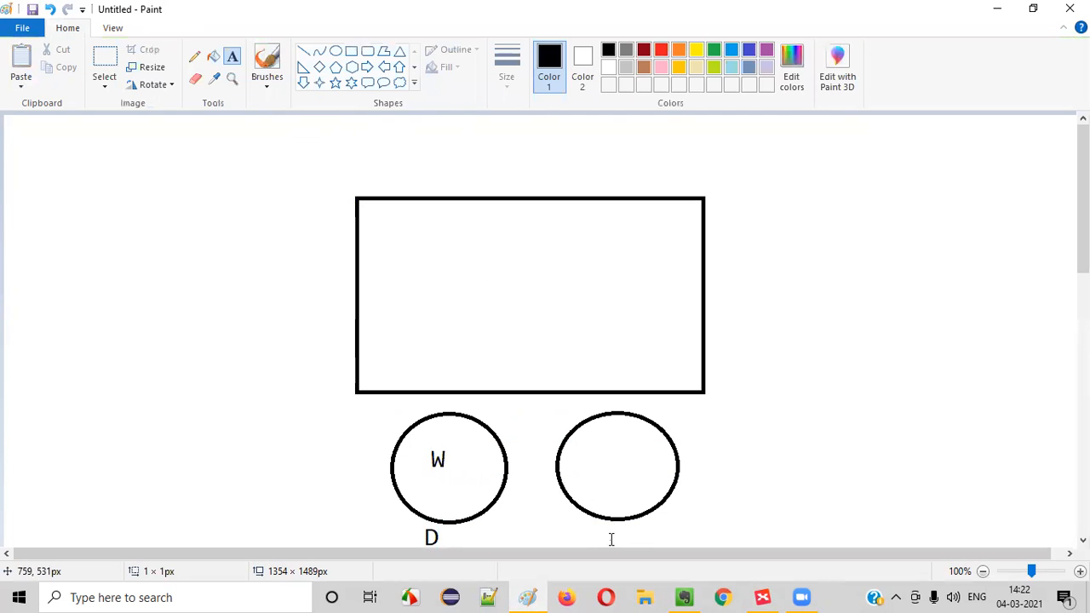
{"action": "type", "text": "R"}
{"action": "type", "text": "D"}
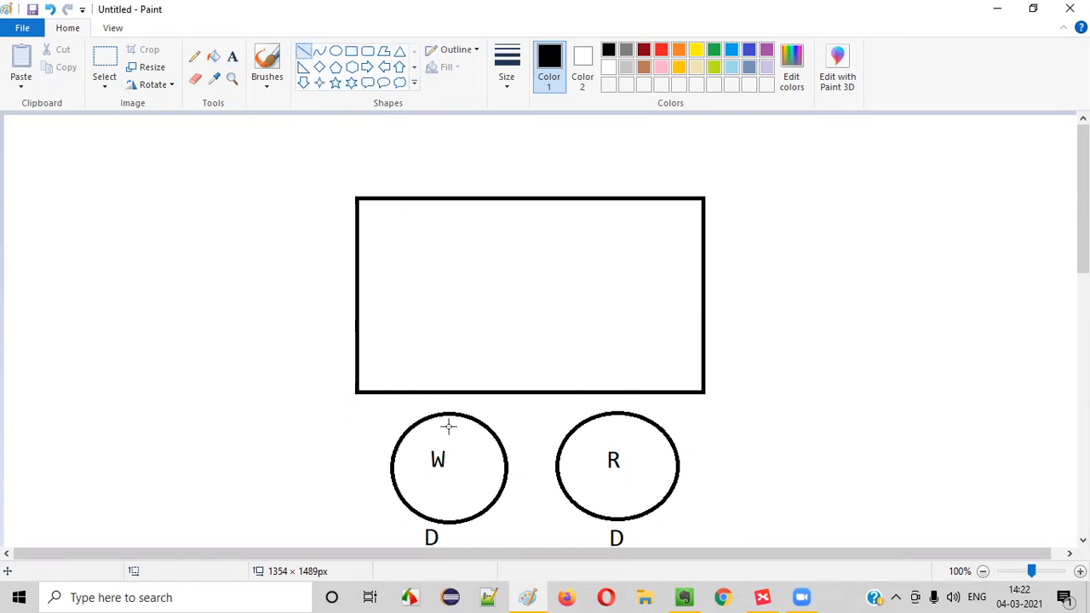
- Add code-like lines in the rectangle and a boxed 'Peer Review' title, then return to Evernote
{"action": "left_click_drag", "start_coordinate": [406, 242], "coordinate": [605, 232]}
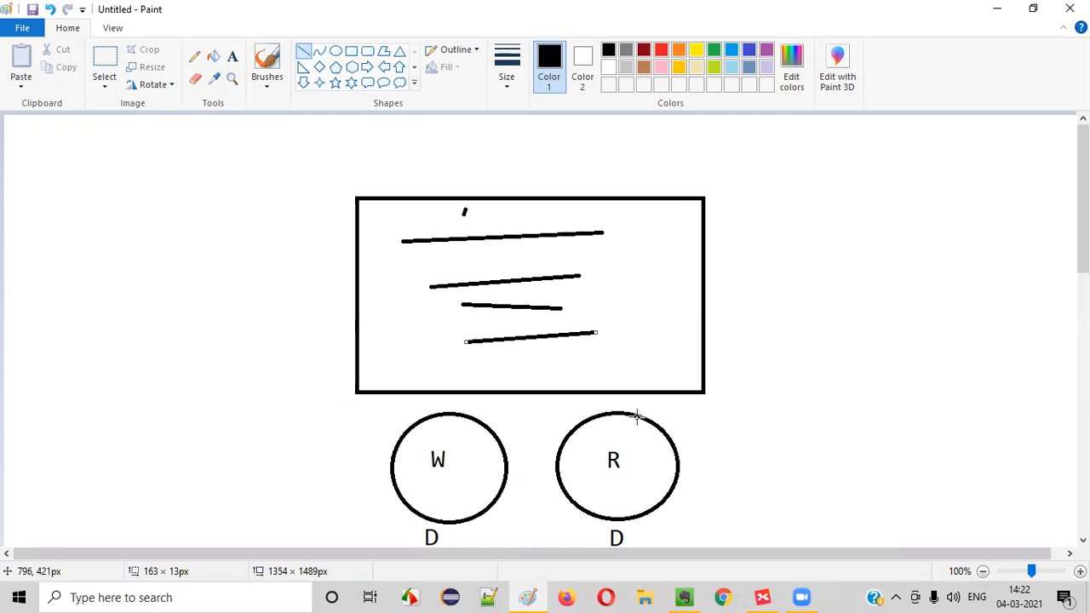
{"action": "mouse_move", "coordinate": [549, 351]}
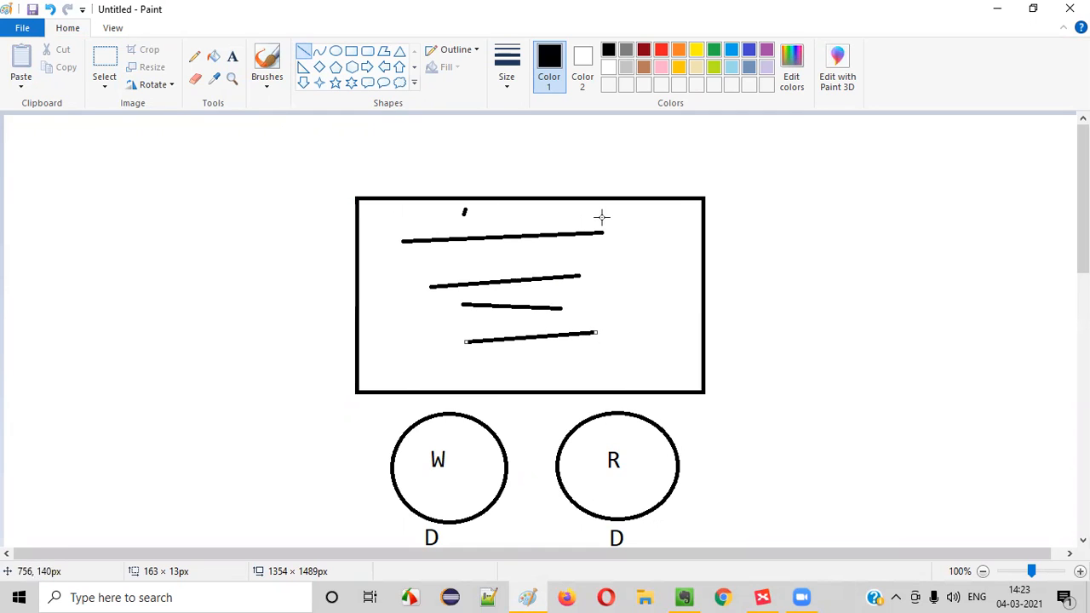
{"action": "mouse_move", "coordinate": [442, 423]}
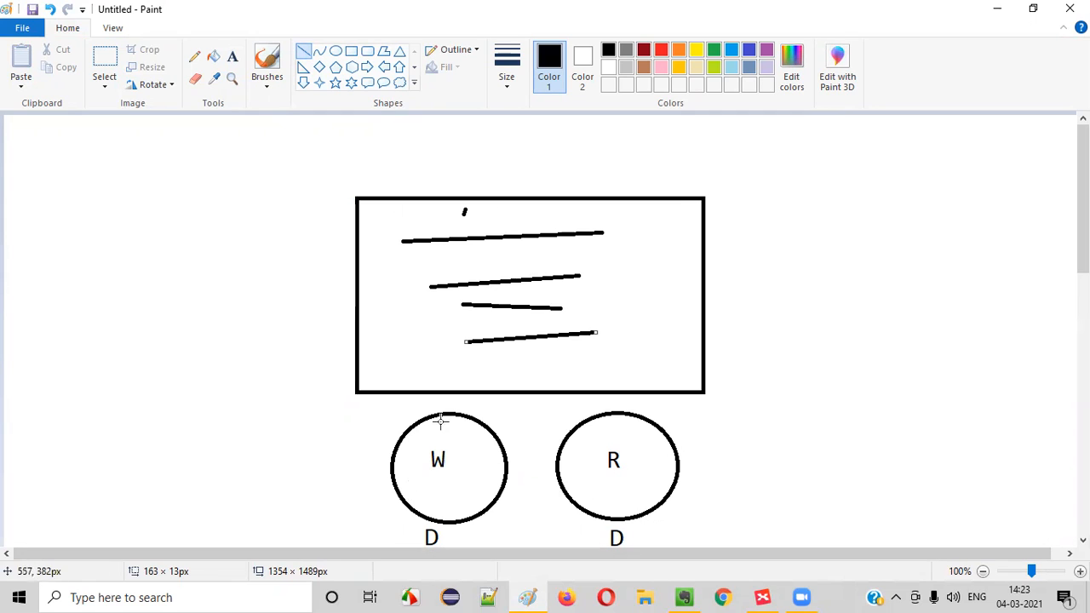
{"action": "mouse_move", "coordinate": [506, 245]}
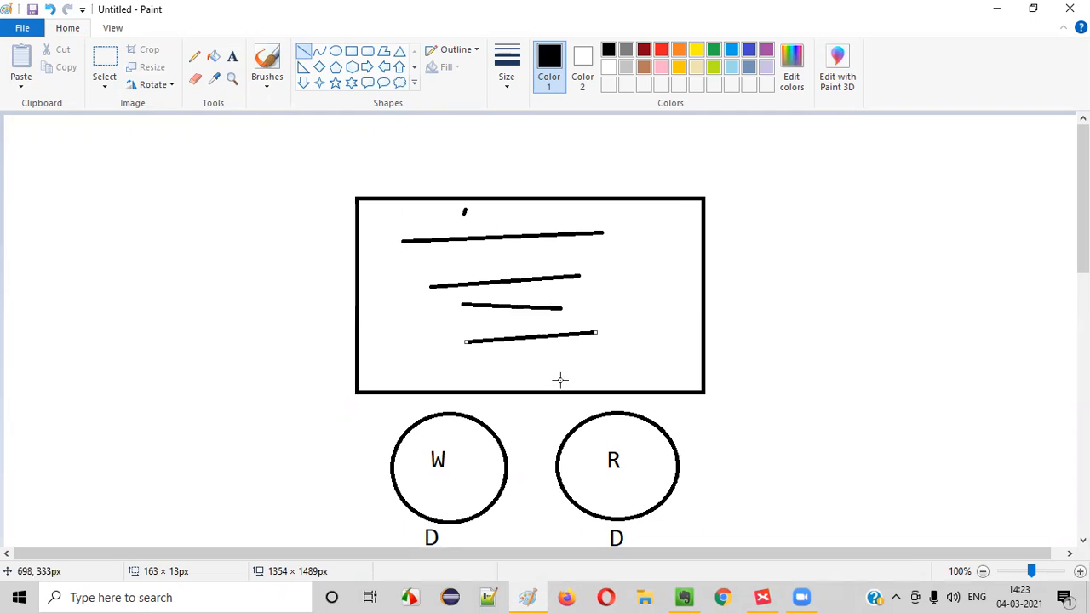
{"action": "mouse_move", "coordinate": [232, 56]}
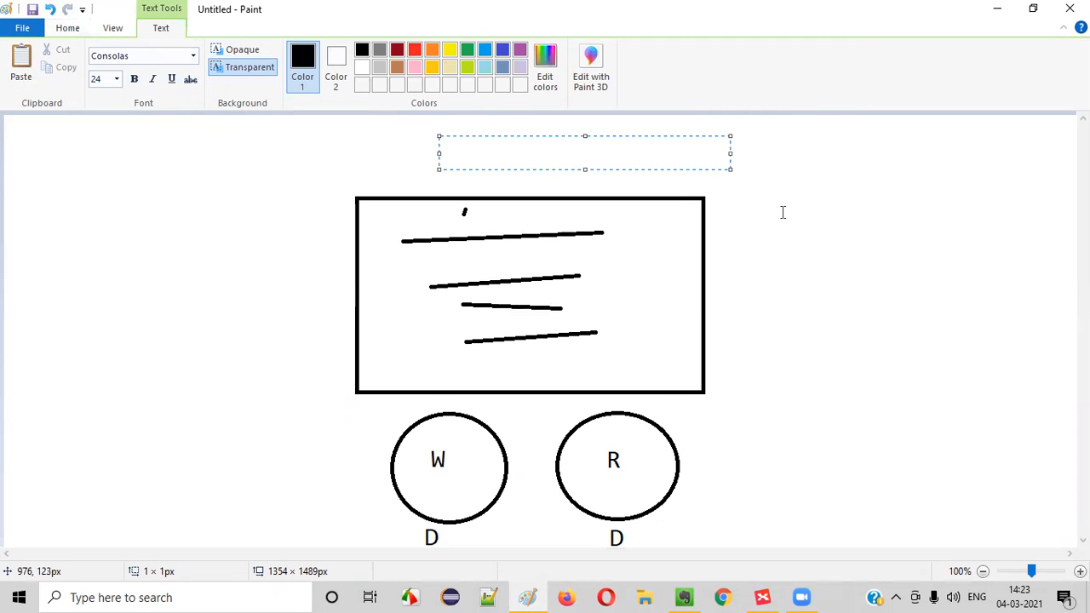
{"action": "type", "text": "Peer R"}
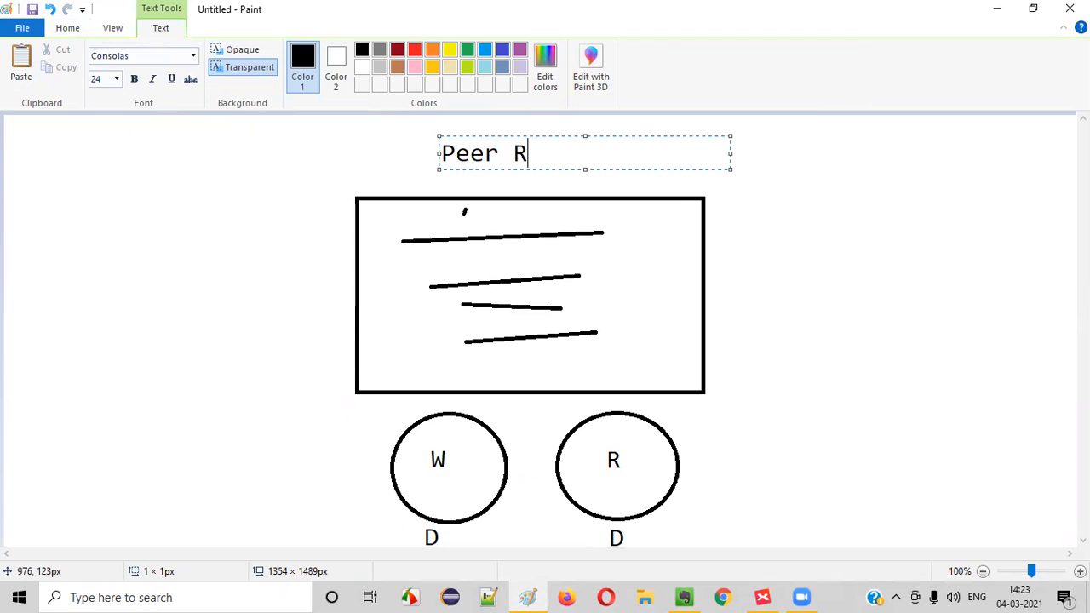
{"action": "type", "text": "eview"}
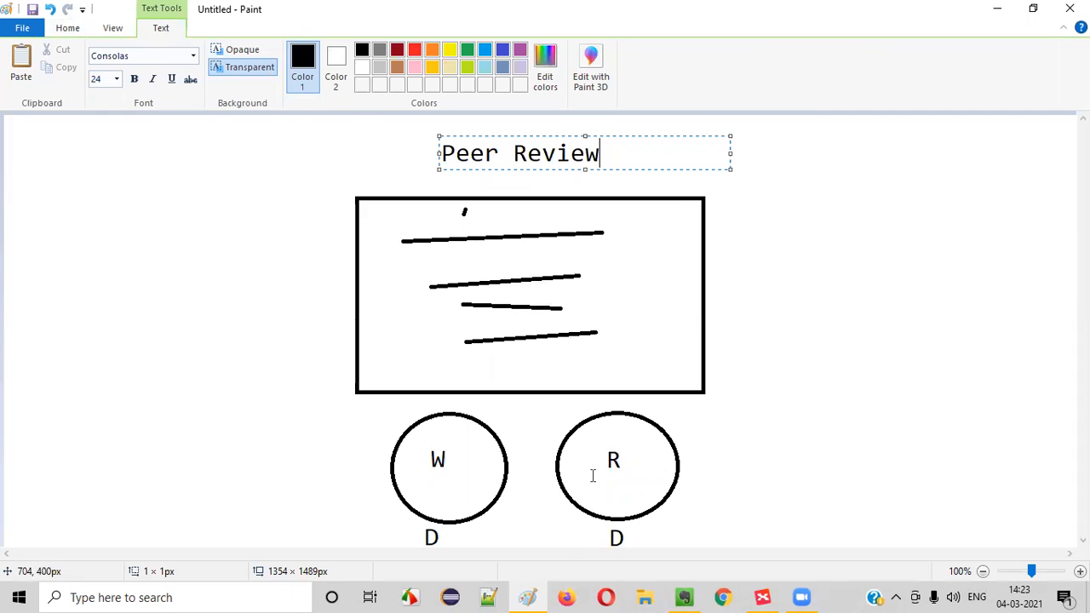
{"action": "mouse_move", "coordinate": [548, 232]}
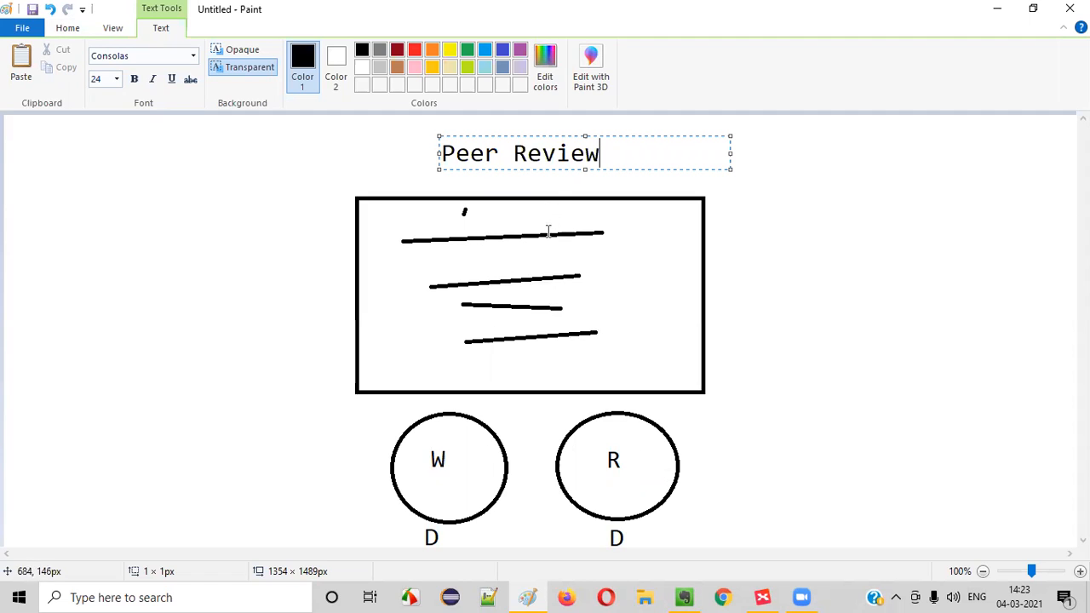
{"action": "mouse_move", "coordinate": [514, 323]}
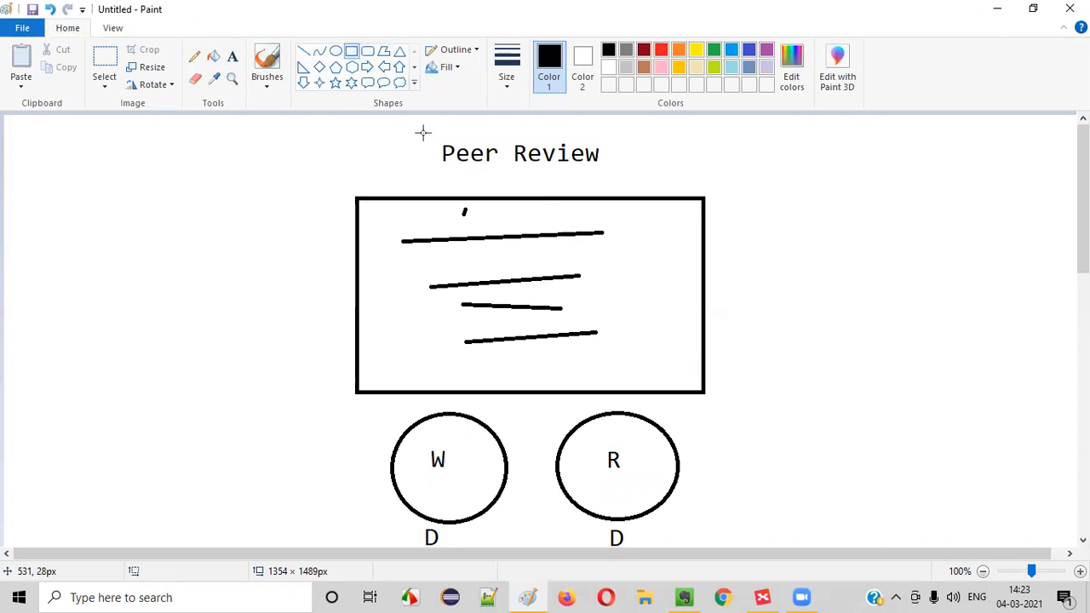
{"action": "left_click_drag", "start_coordinate": [416, 128], "coordinate": [631, 175]}
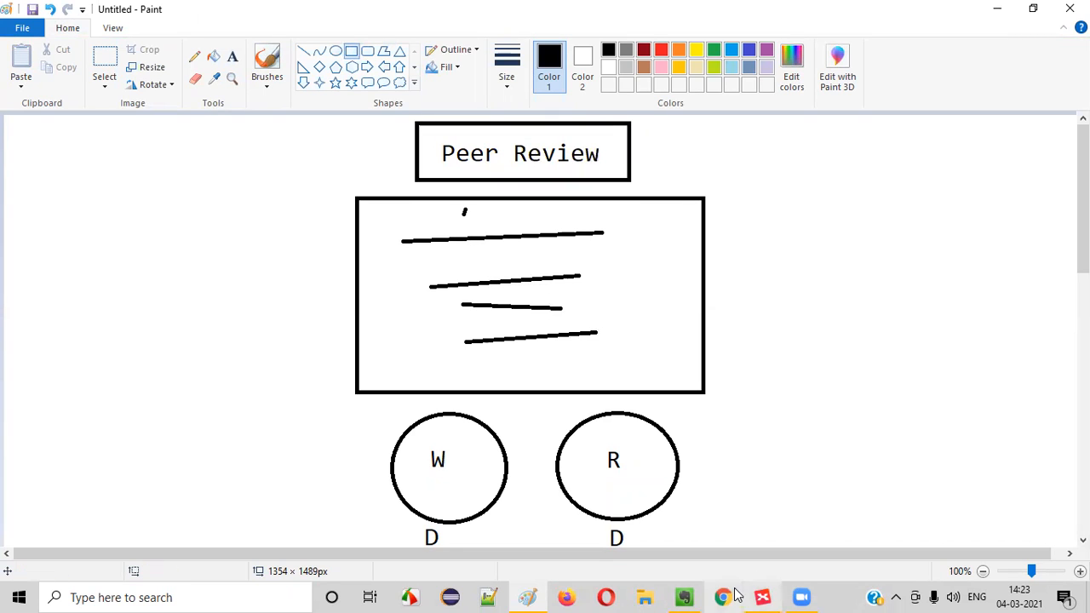
{"action": "left_click", "coordinate": [684, 596]}
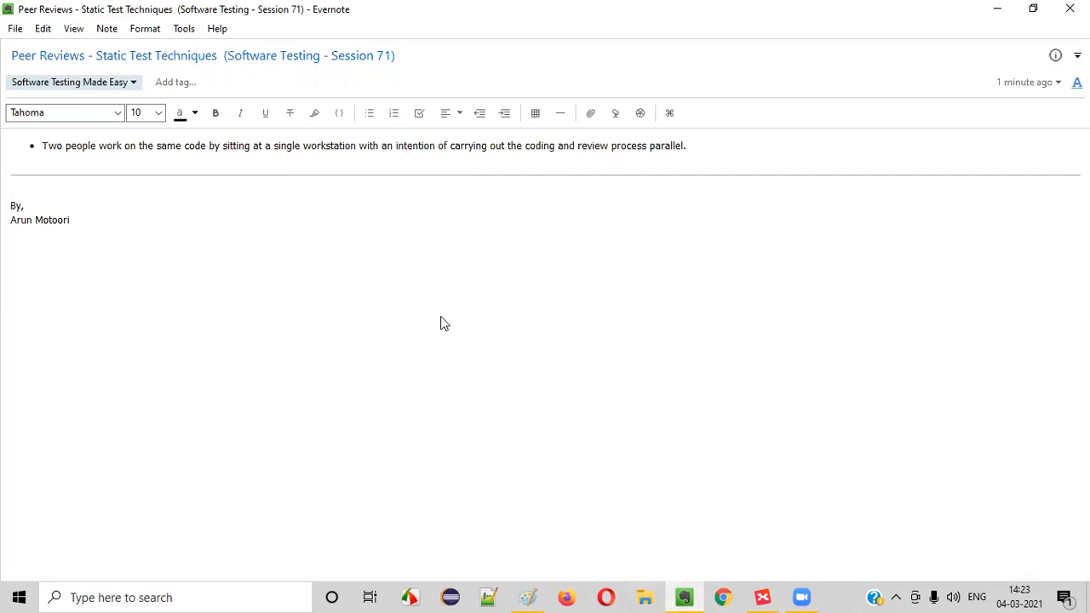
{"action": "mouse_move", "coordinate": [473, 46]}
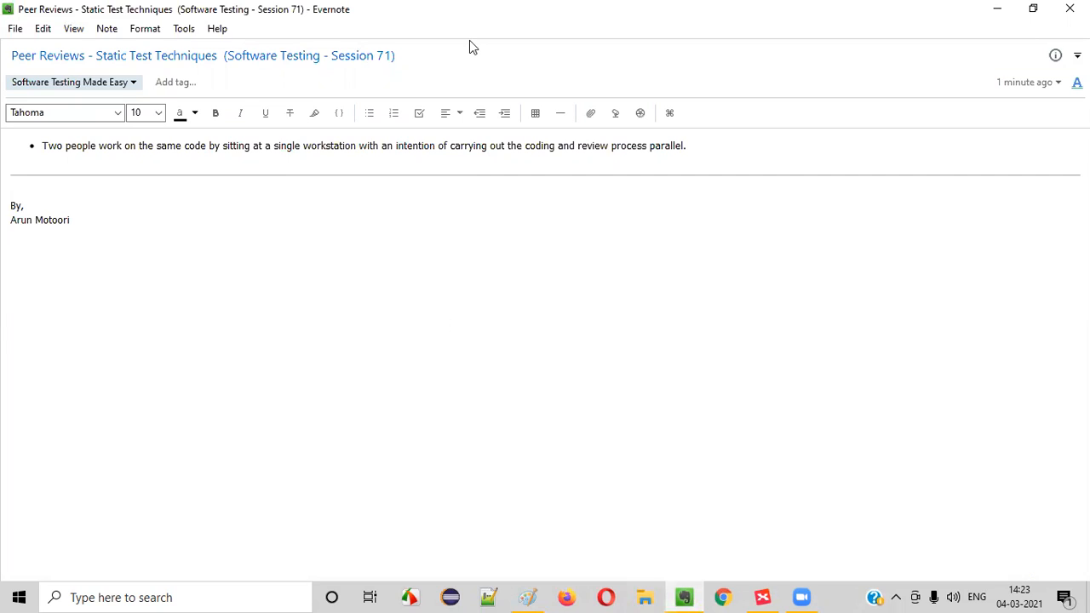